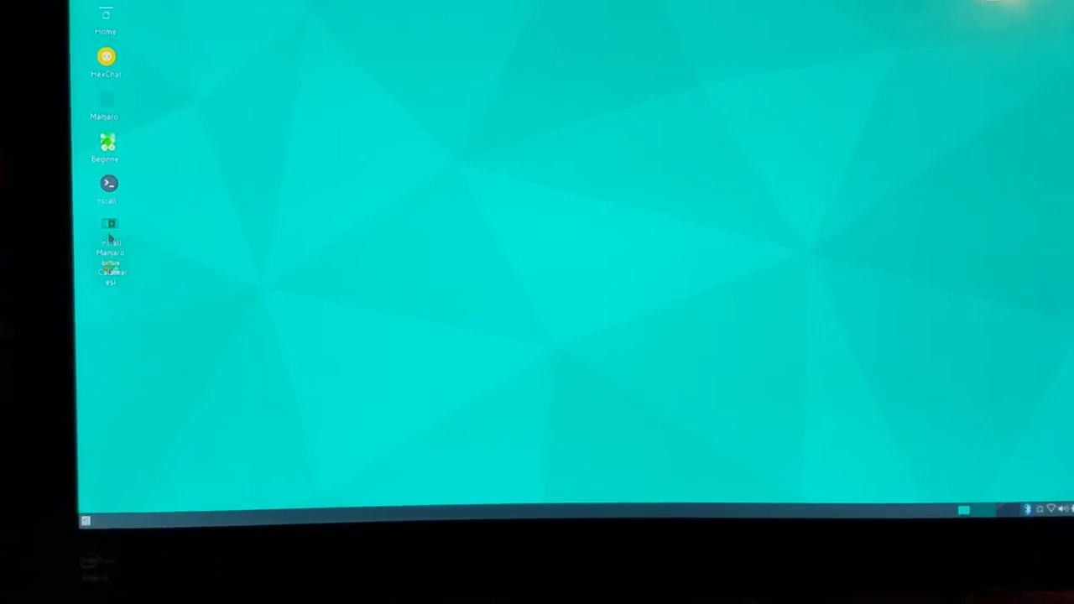
{"action": "mouse_move", "coordinate": [111, 251]}
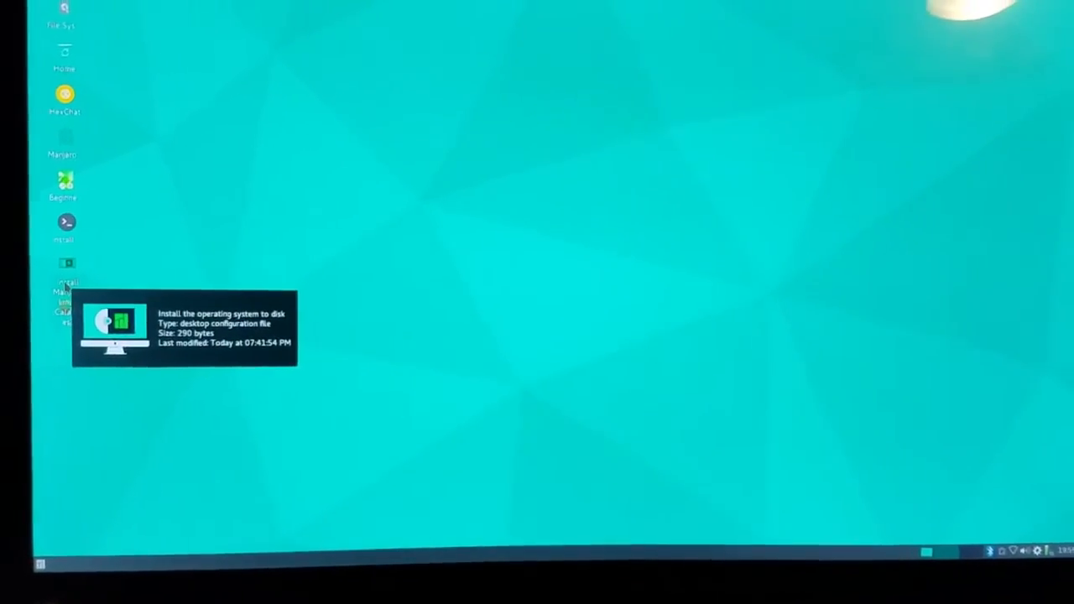
Step: Start Install Manjaro Linux, keep English and the America/Los Angeles time zone, and continue
{"action": "double_click", "coordinate": [114, 327]}
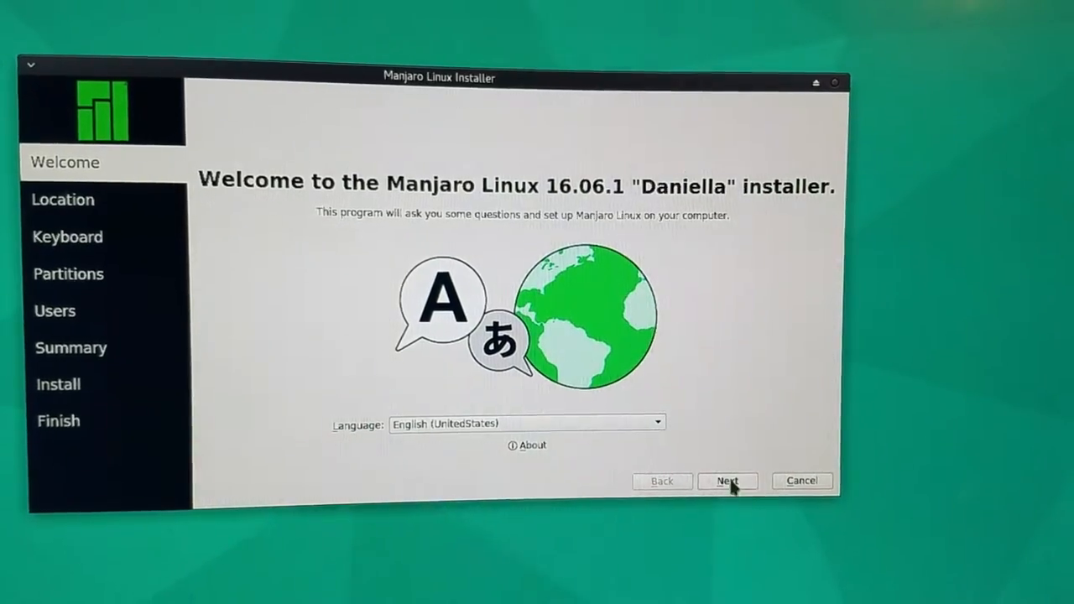
{"action": "left_click", "coordinate": [729, 479]}
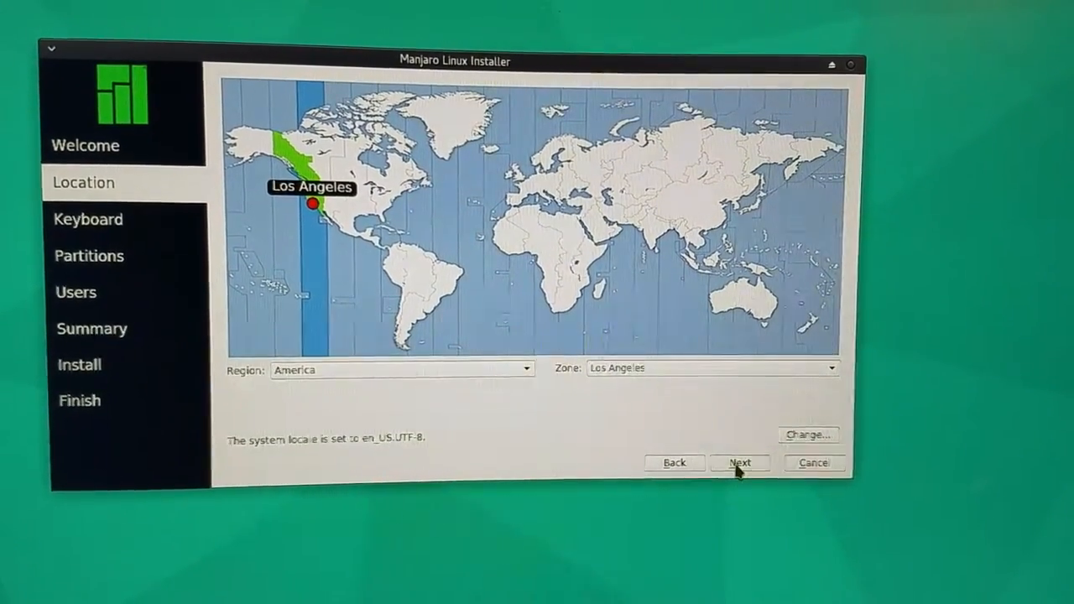
{"action": "left_click", "coordinate": [739, 463]}
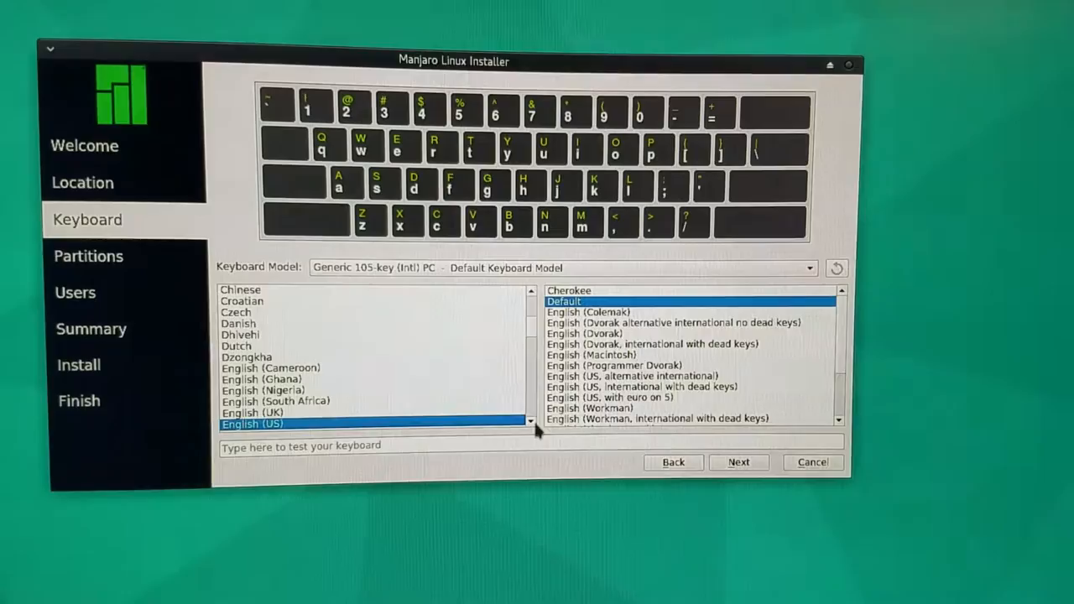
Step: Keep the English (US) Default keyboard layout and continue to partitioning
{"action": "left_click", "coordinate": [738, 463]}
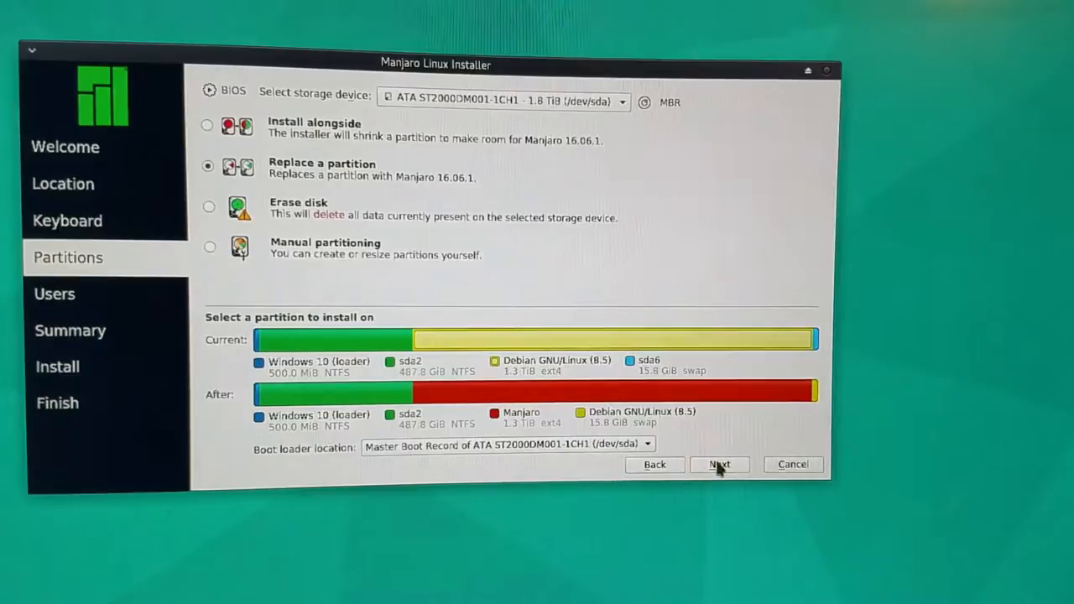
Step: Accept the partition replacement and enter the name 'Lance' with login and computer name 'LSPCLIN'
{"action": "left_click", "coordinate": [718, 464]}
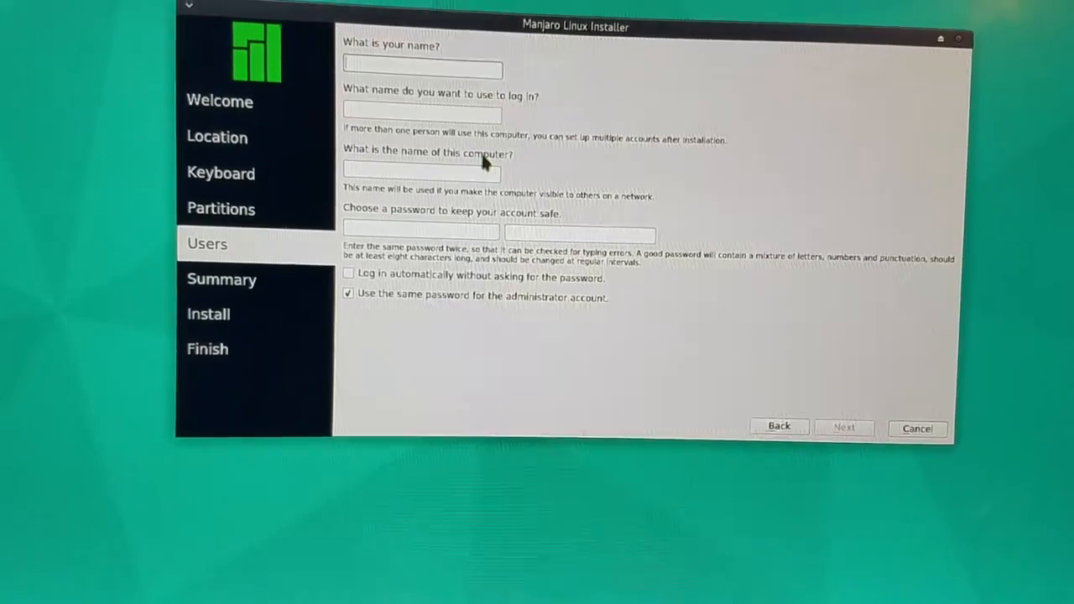
{"action": "type", "text": "L"}
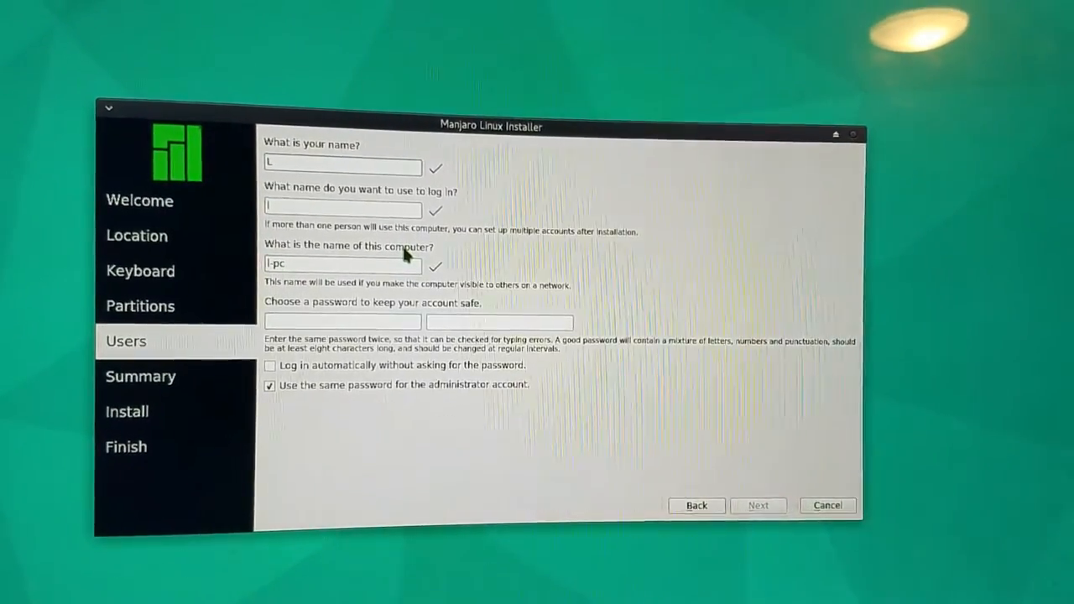
{"action": "type", "text": "ance"}
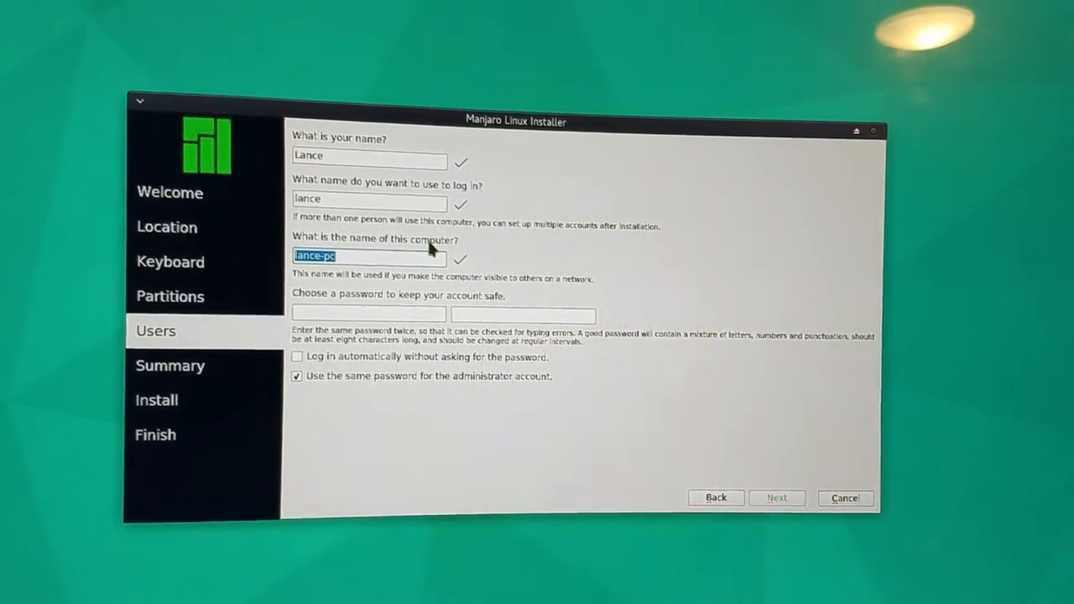
{"action": "type", "text": "LSP"}
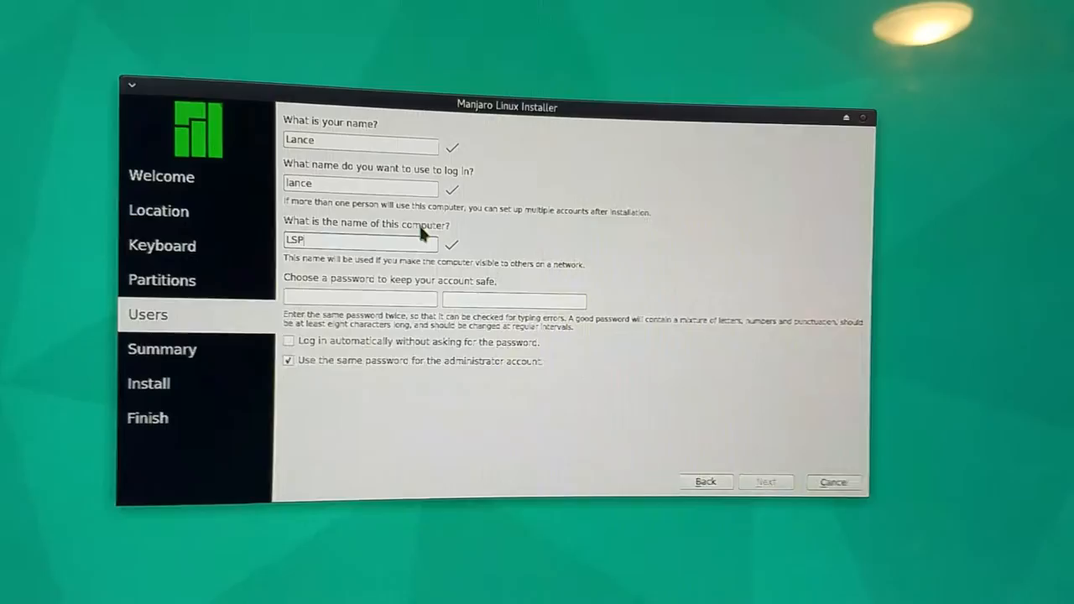
{"action": "type", "text": "CLIN"}
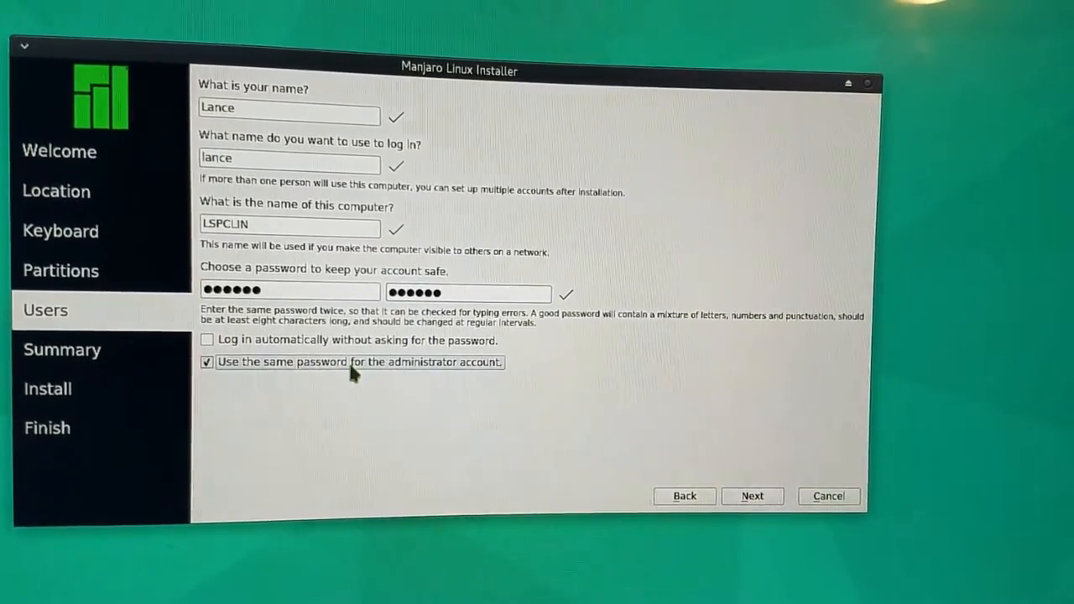
Step: Uncheck 'Use the same password for the administrator account' and enter a separate admin password
{"action": "left_click", "coordinate": [207, 363]}
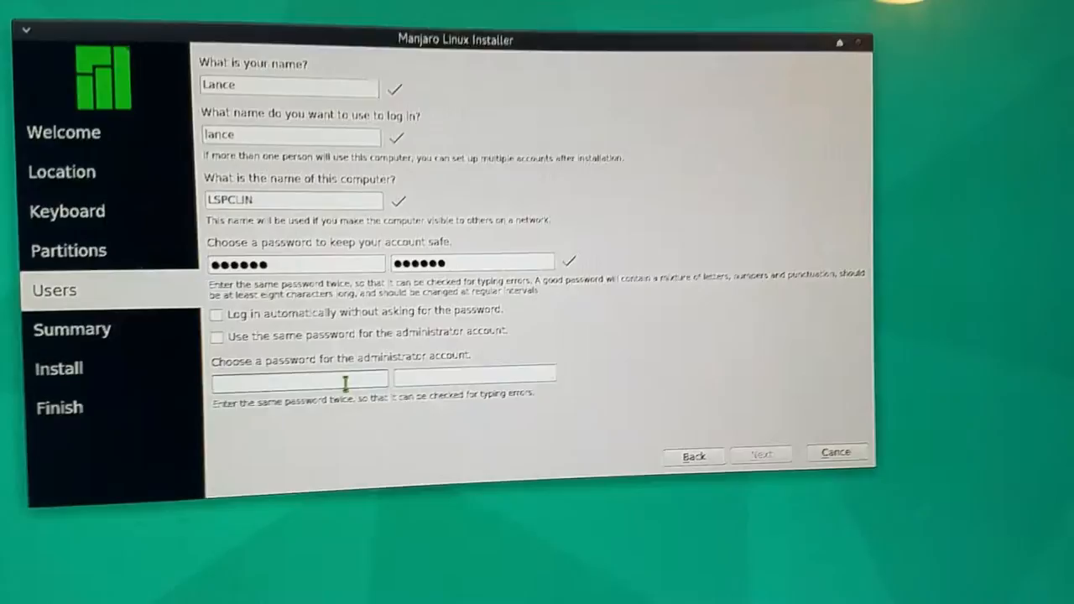
{"action": "type", "text": "•"}
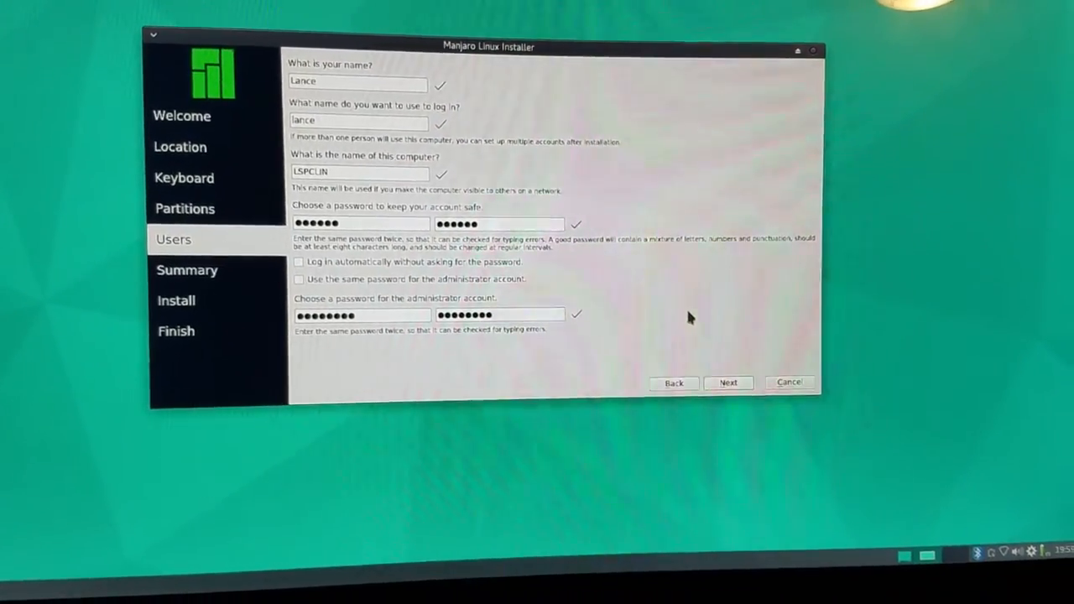
Step: Review the installation summary and begin installing Manjaro onto the disk
{"action": "left_click", "coordinate": [729, 382]}
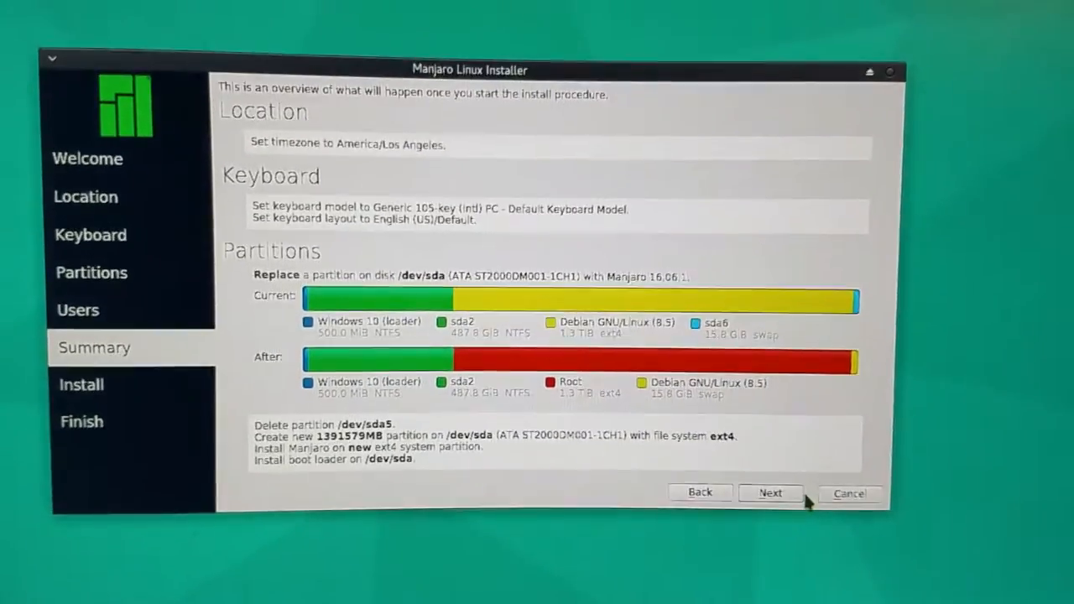
{"action": "left_click", "coordinate": [768, 493]}
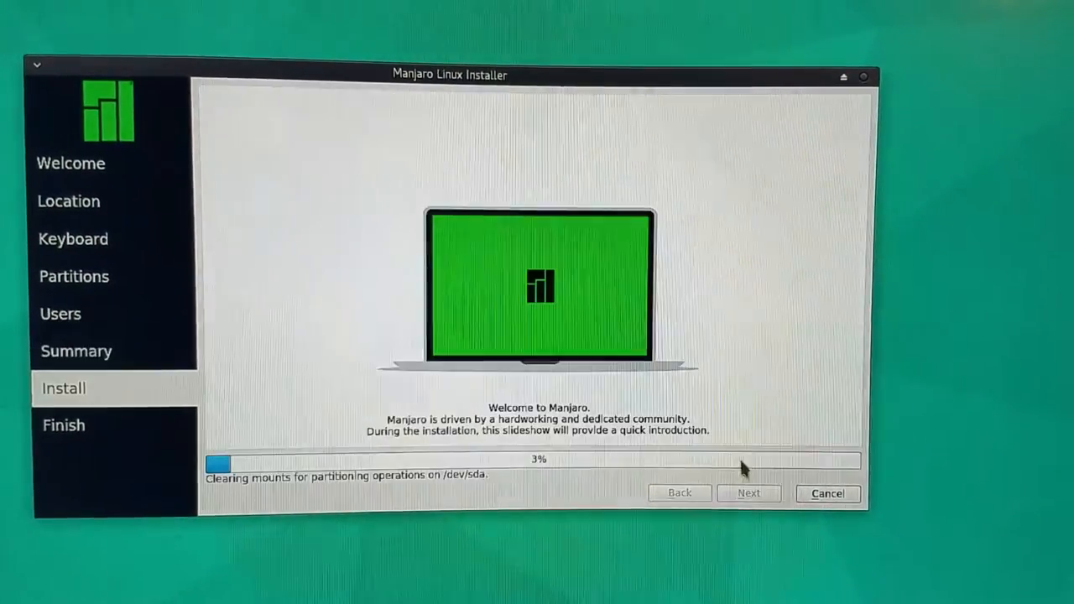